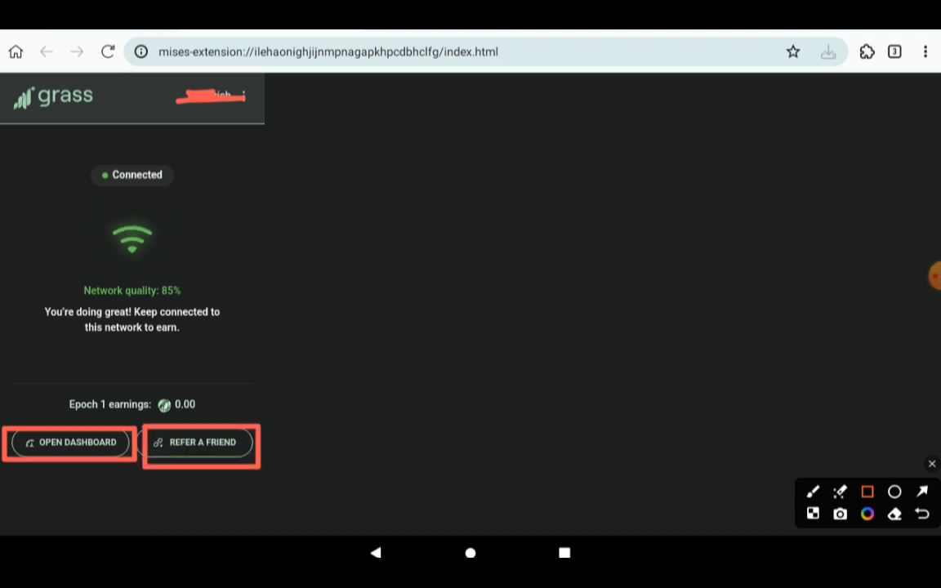
Step: Launch the full app.getgrass.io dashboard showing zero earnings and connected status
click(69, 443)
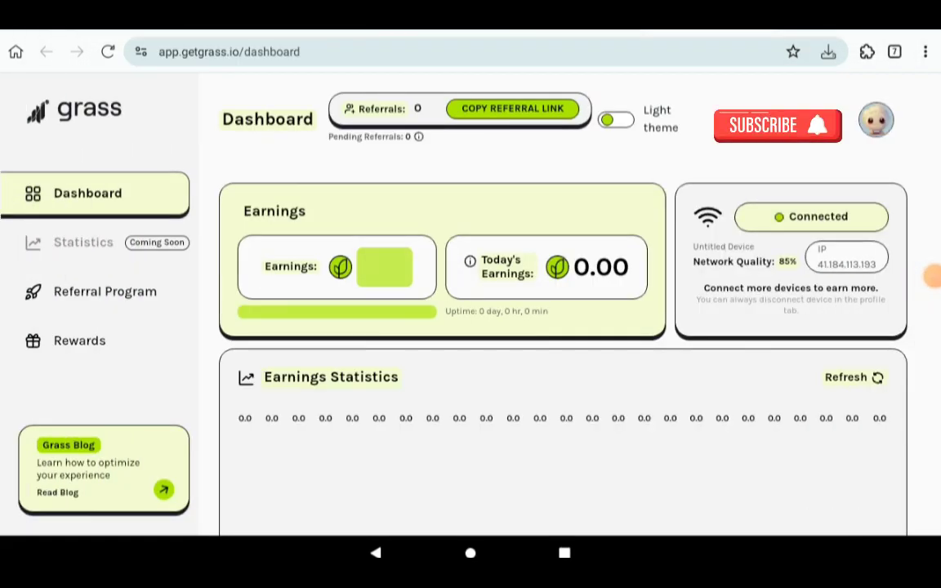